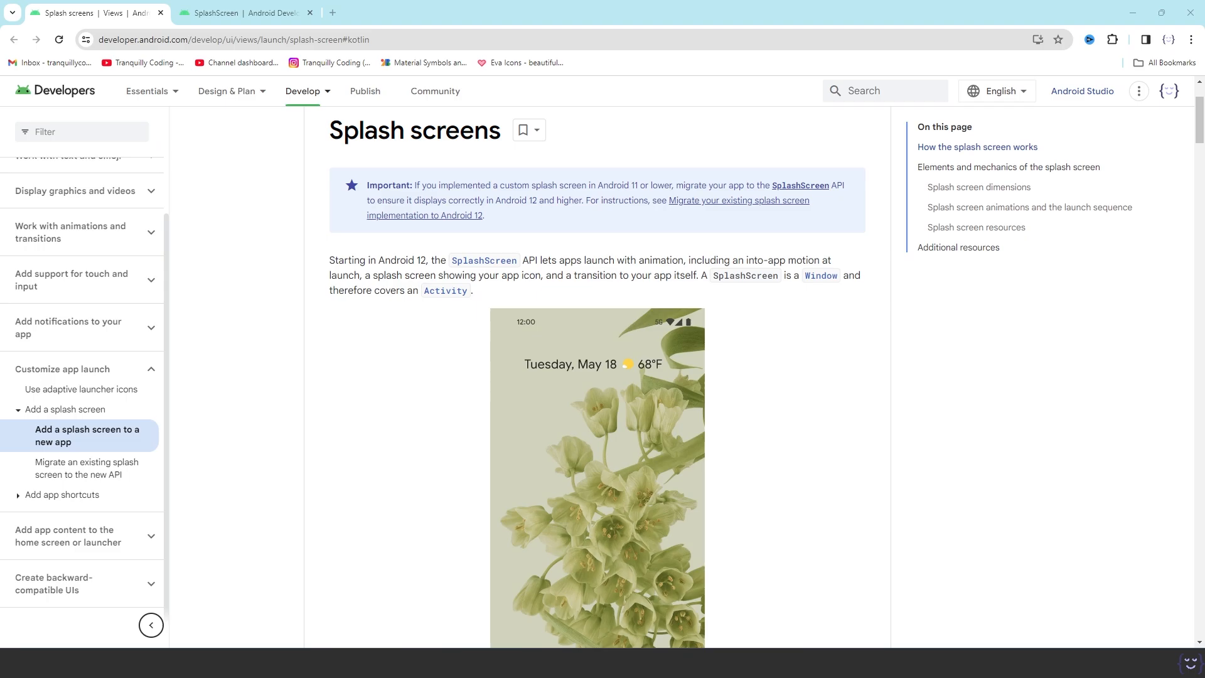
Step: Review the splash demo and size a 288 by 288 frame around the blue download icon
scroll("down", 3)
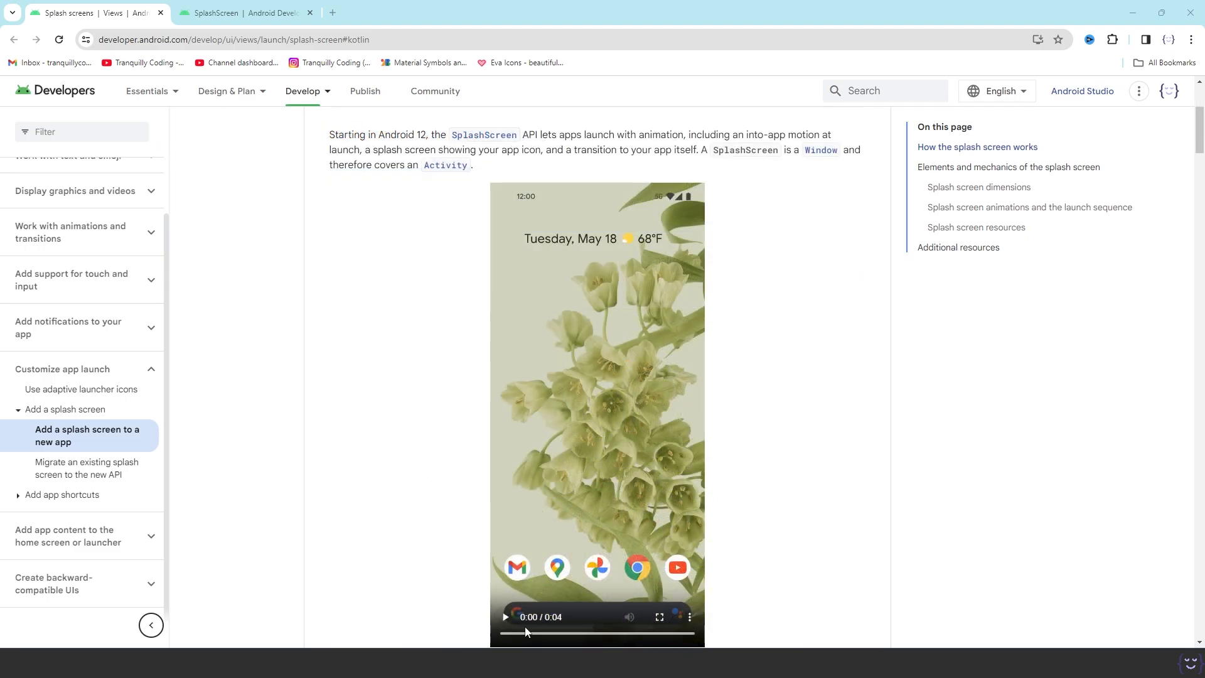
left_click(506, 615)
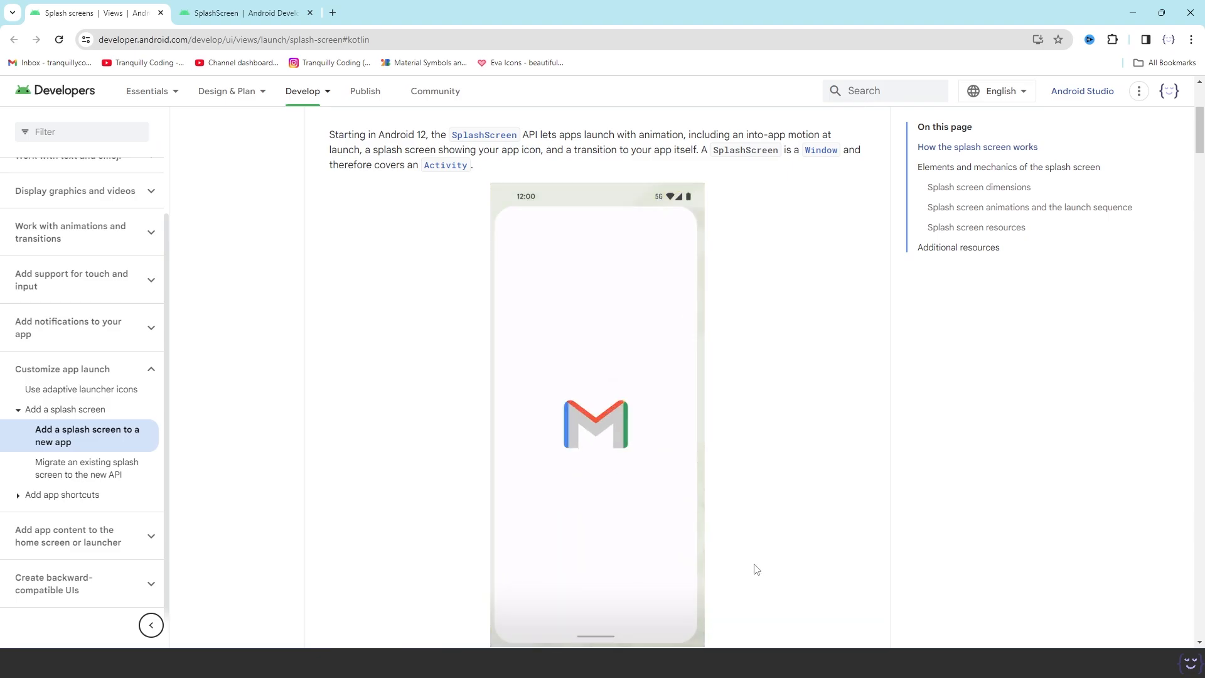
scroll("down", 3)
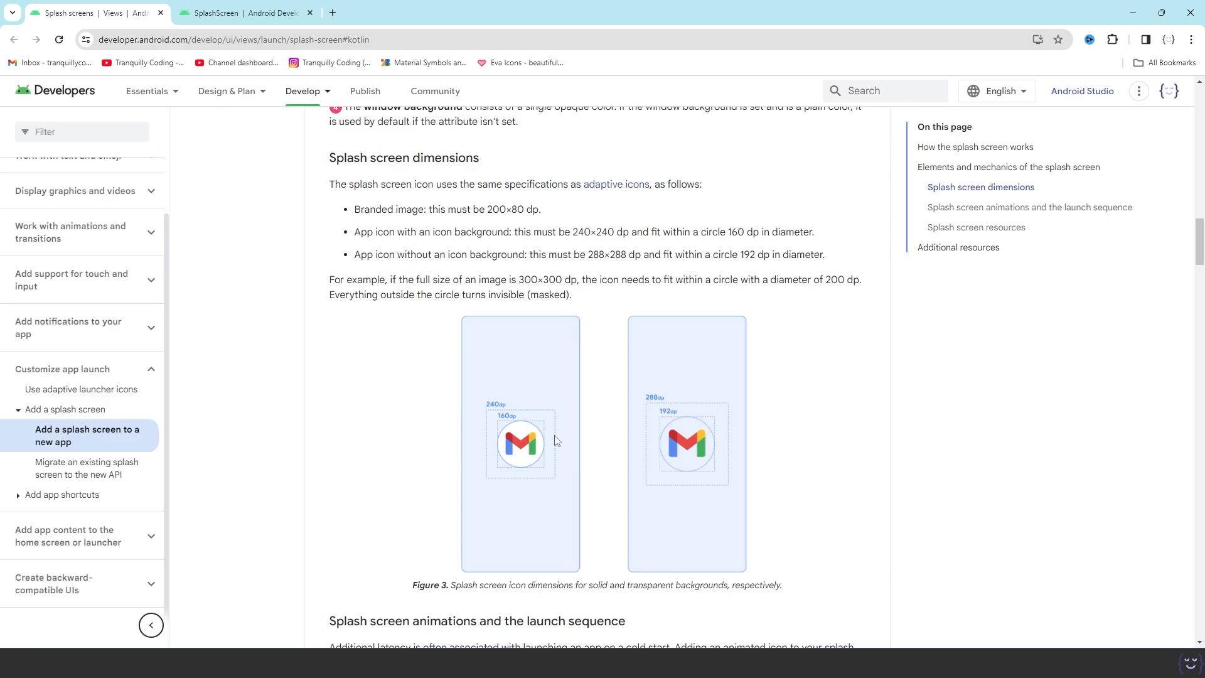
mouse_move(539, 431)
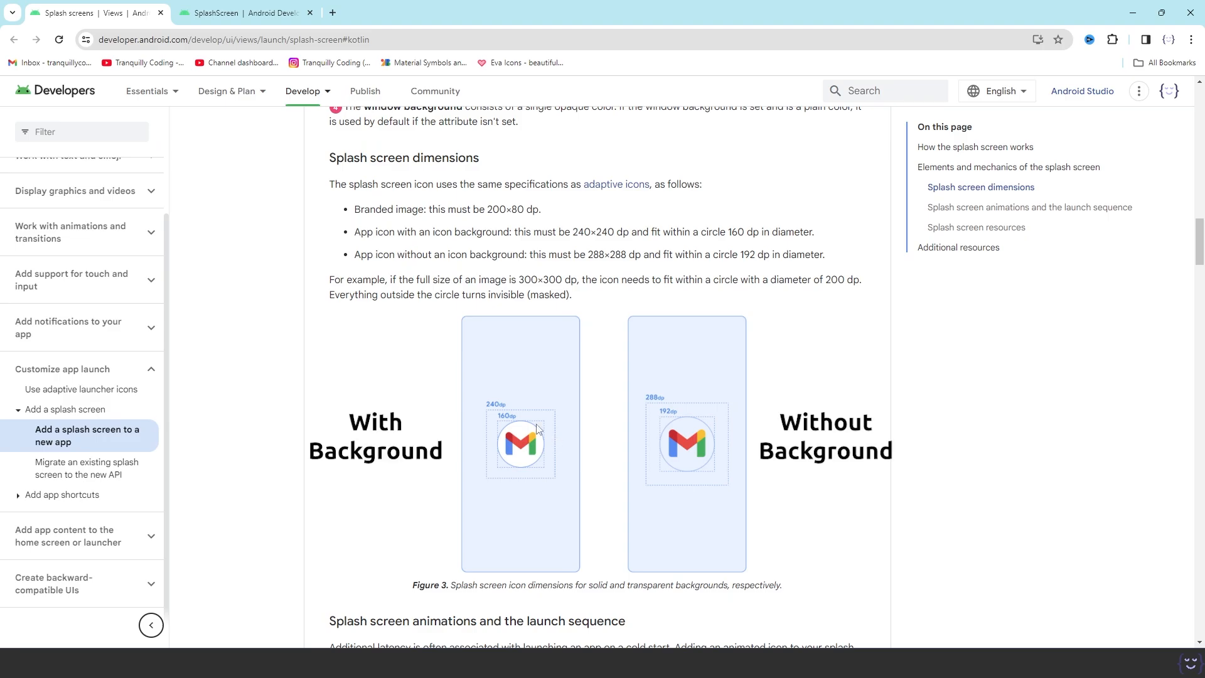
mouse_move(555, 456)
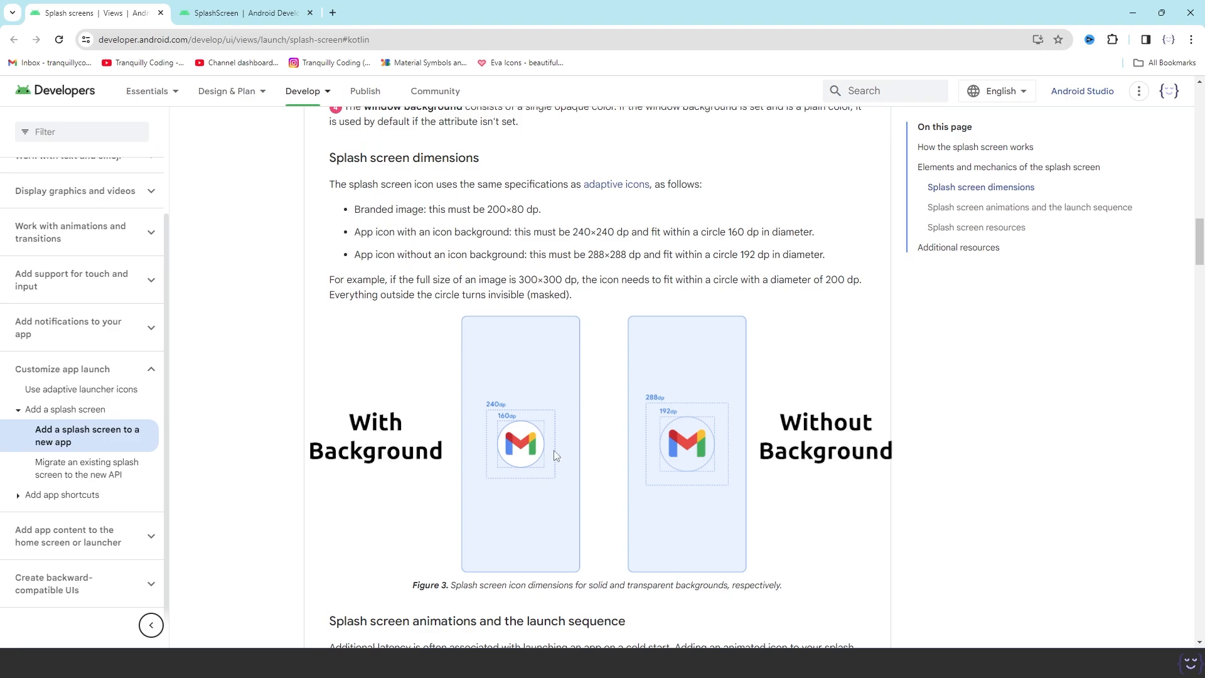
mouse_move(514, 376)
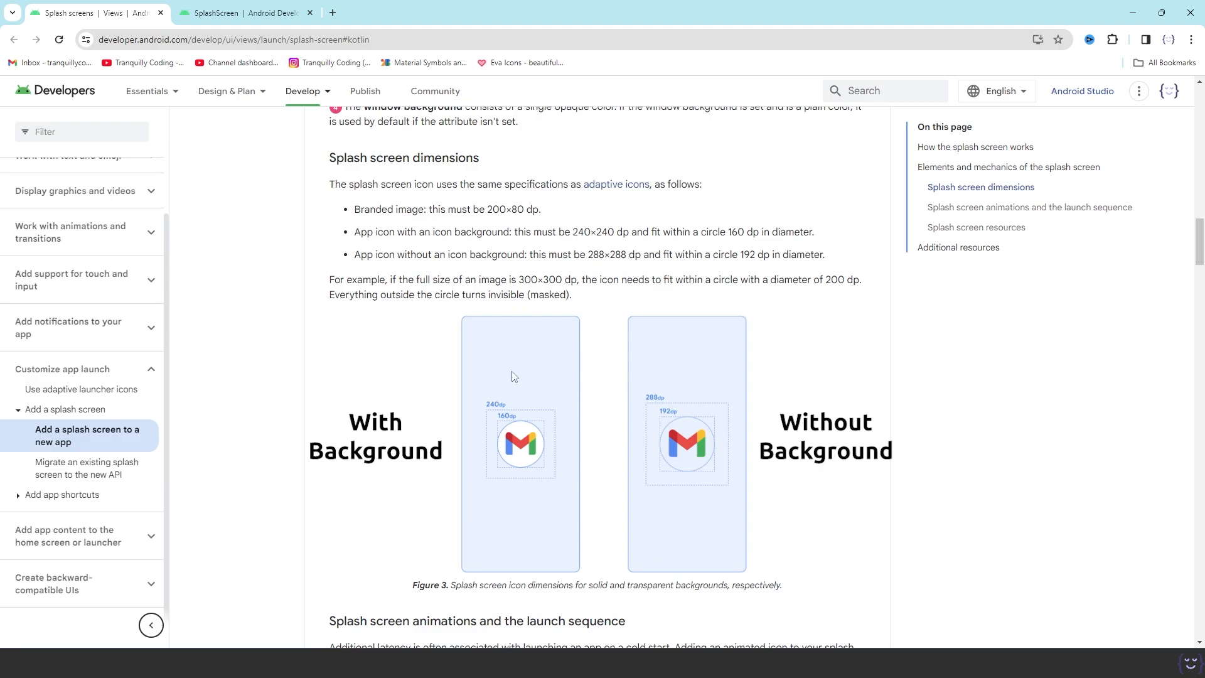
mouse_move(561, 473)
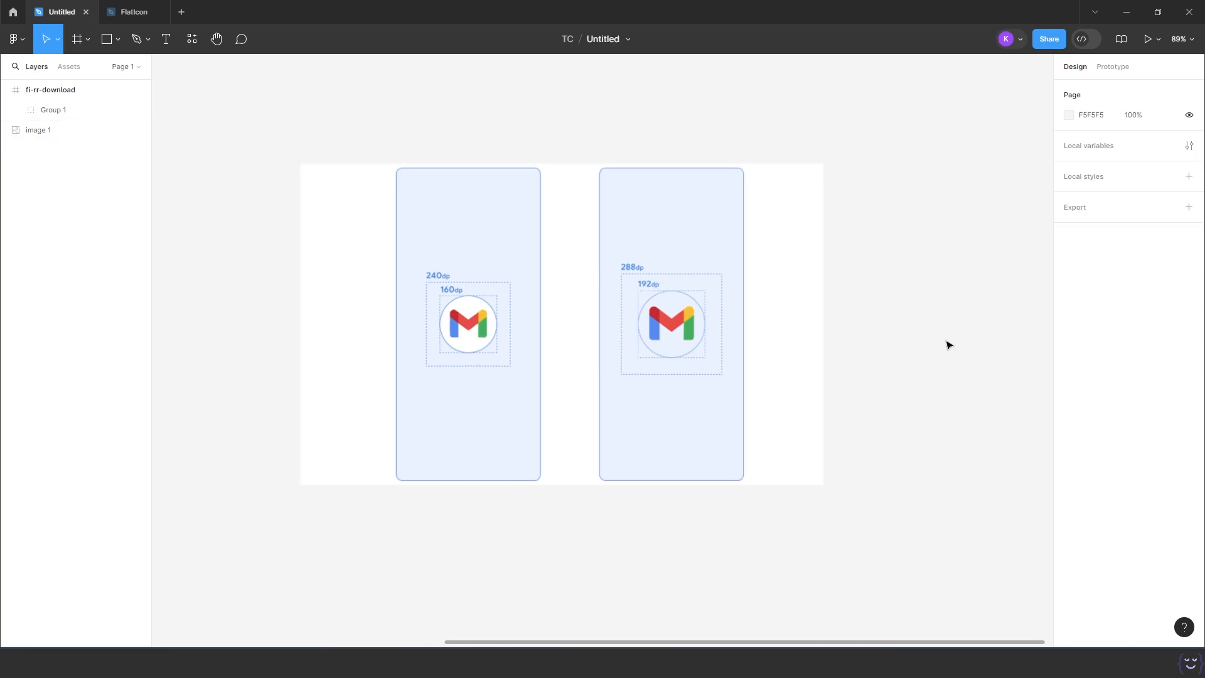
scroll("down", 3)
type("18")
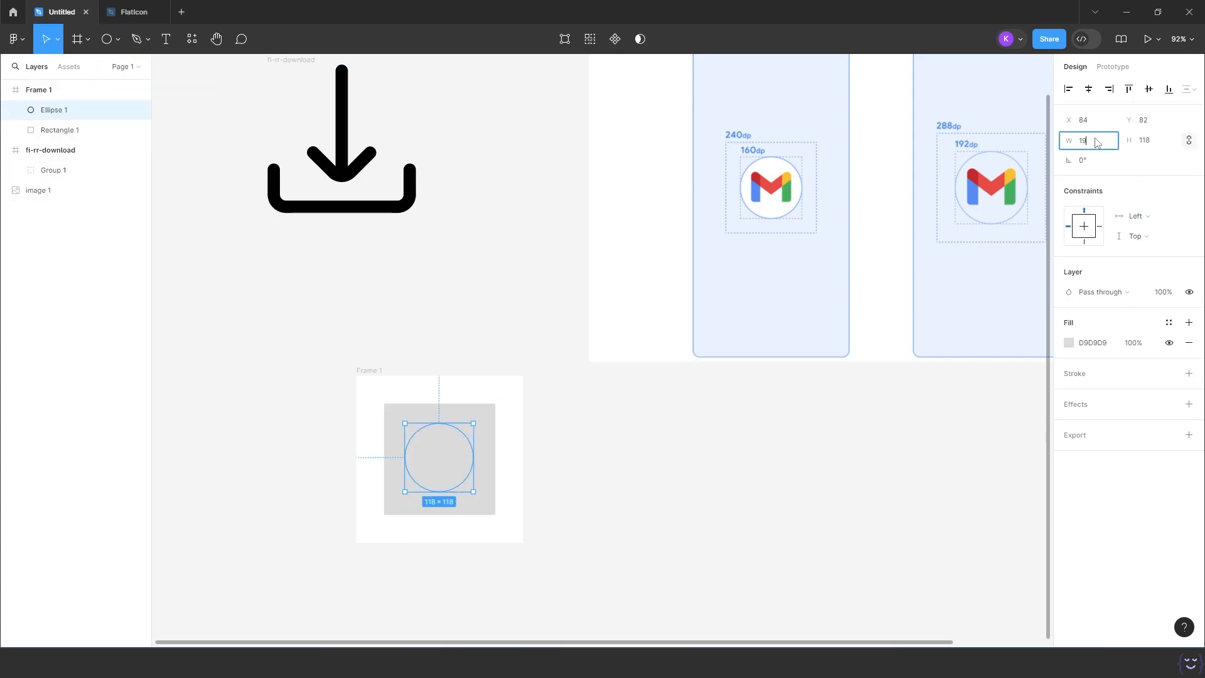
left_click(1068, 342)
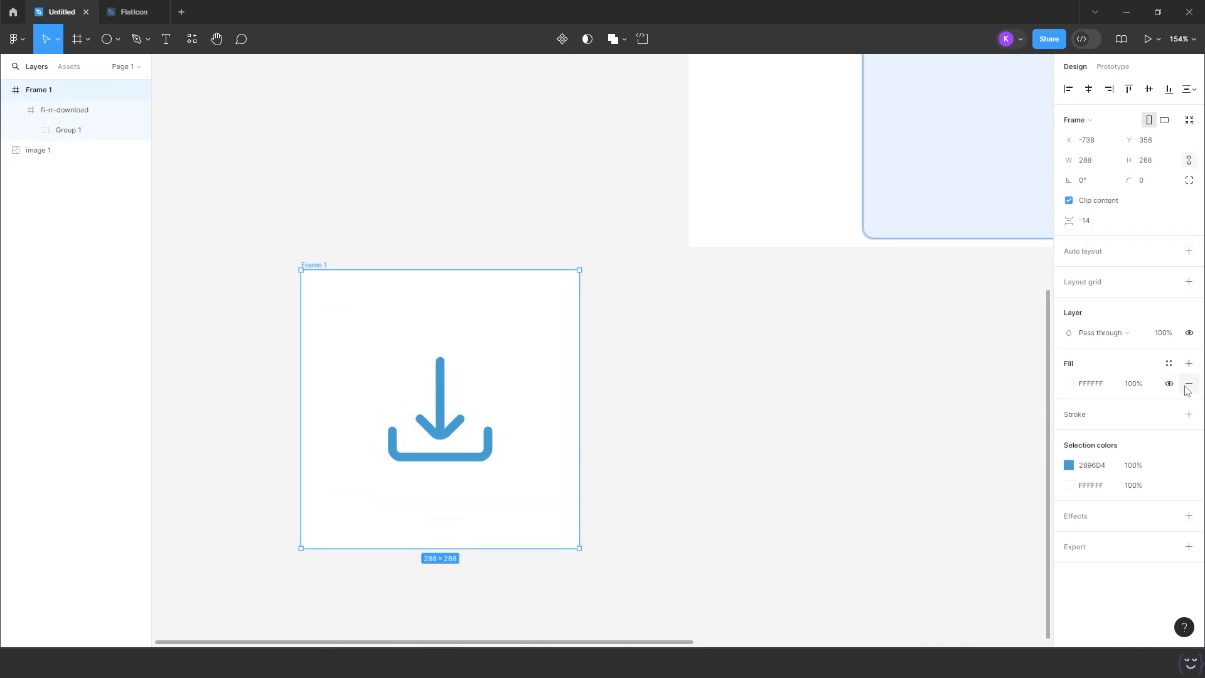
Step: Remove the white fill, rename the frame to logo and select it for Android Vector Drawable export
left_click(684, 380)
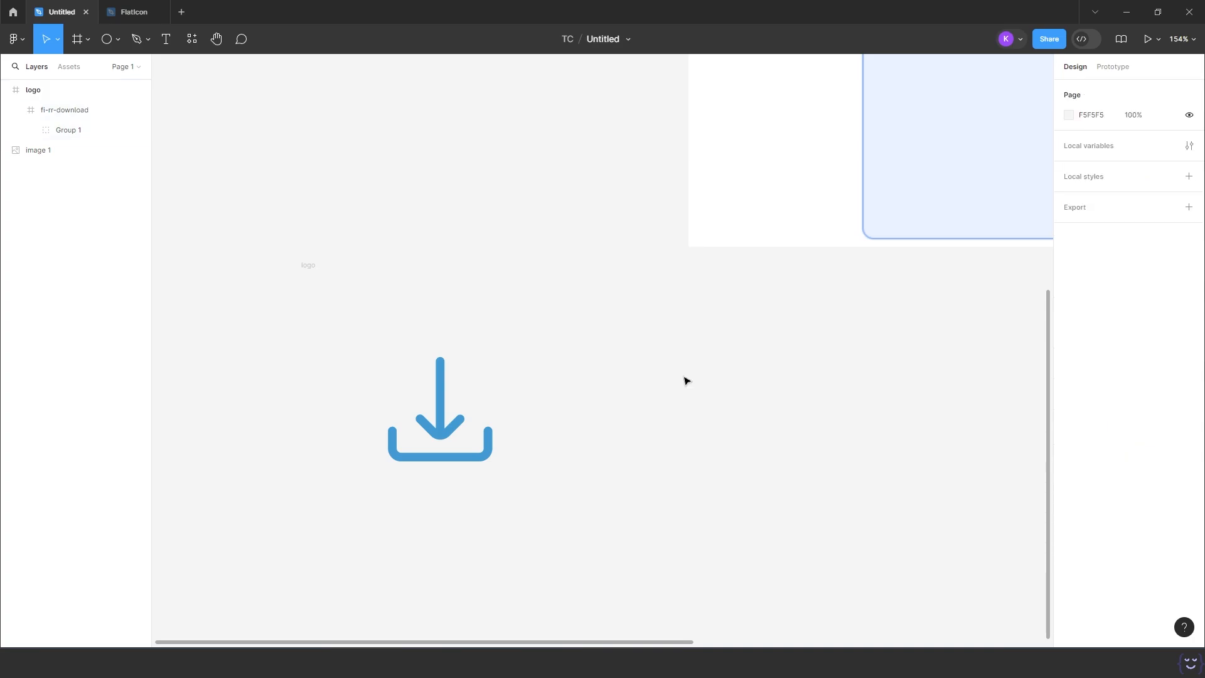
mouse_move(723, 454)
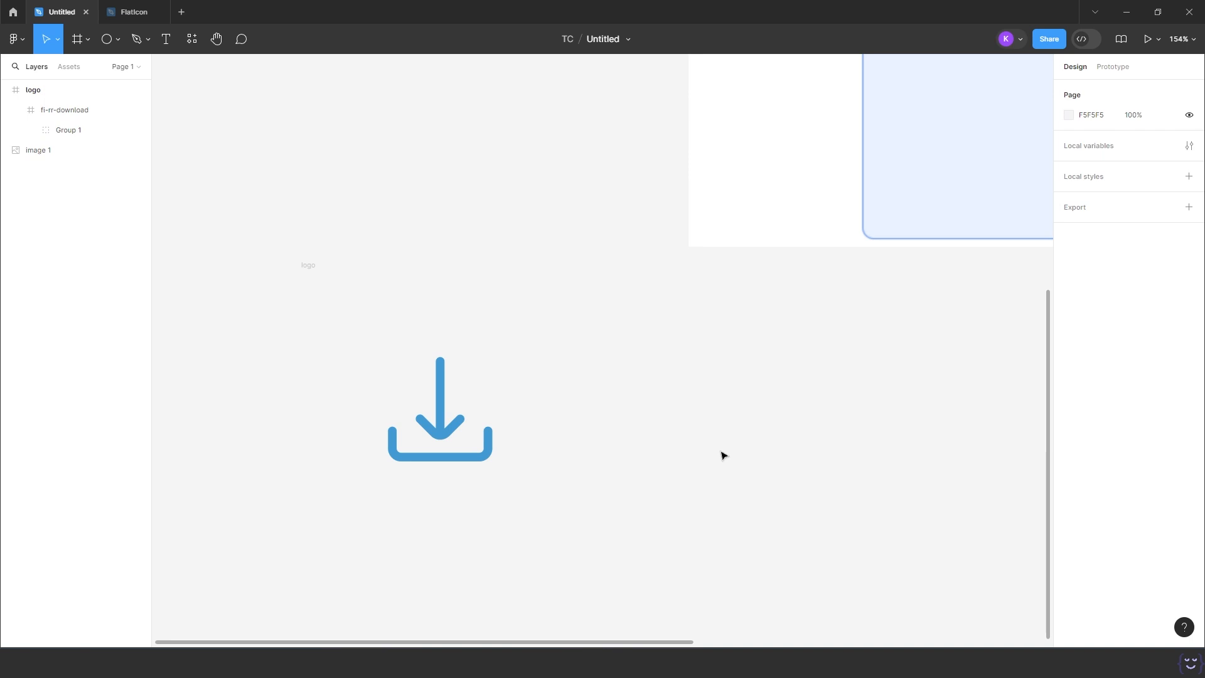
left_click(192, 39)
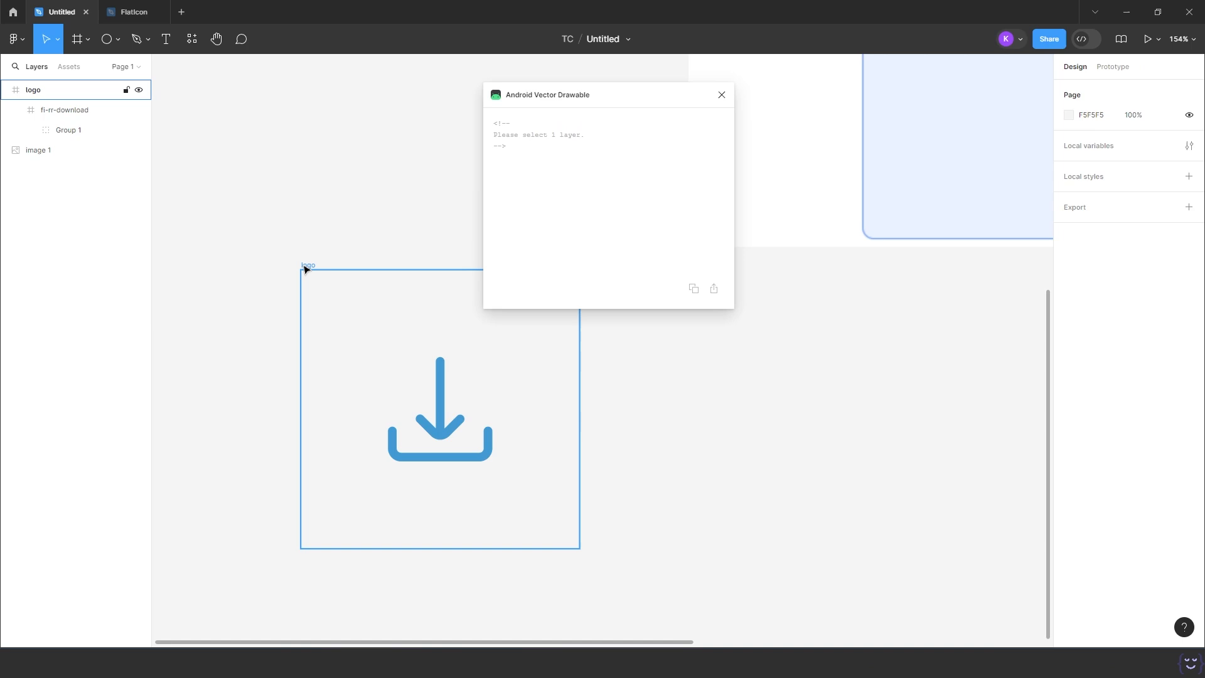
left_click(693, 288)
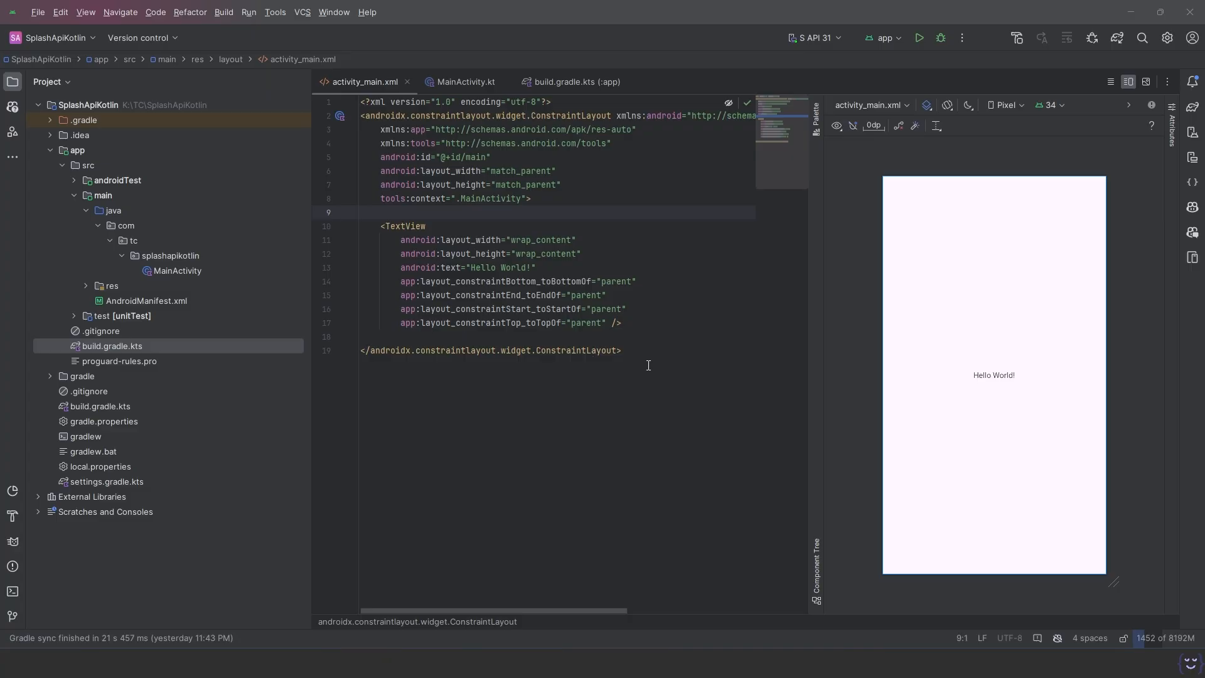
Step: Add SplashTheme items for the splash_logo animated icon and a 1000 animation duration in splash.xml
left_click(577, 81)
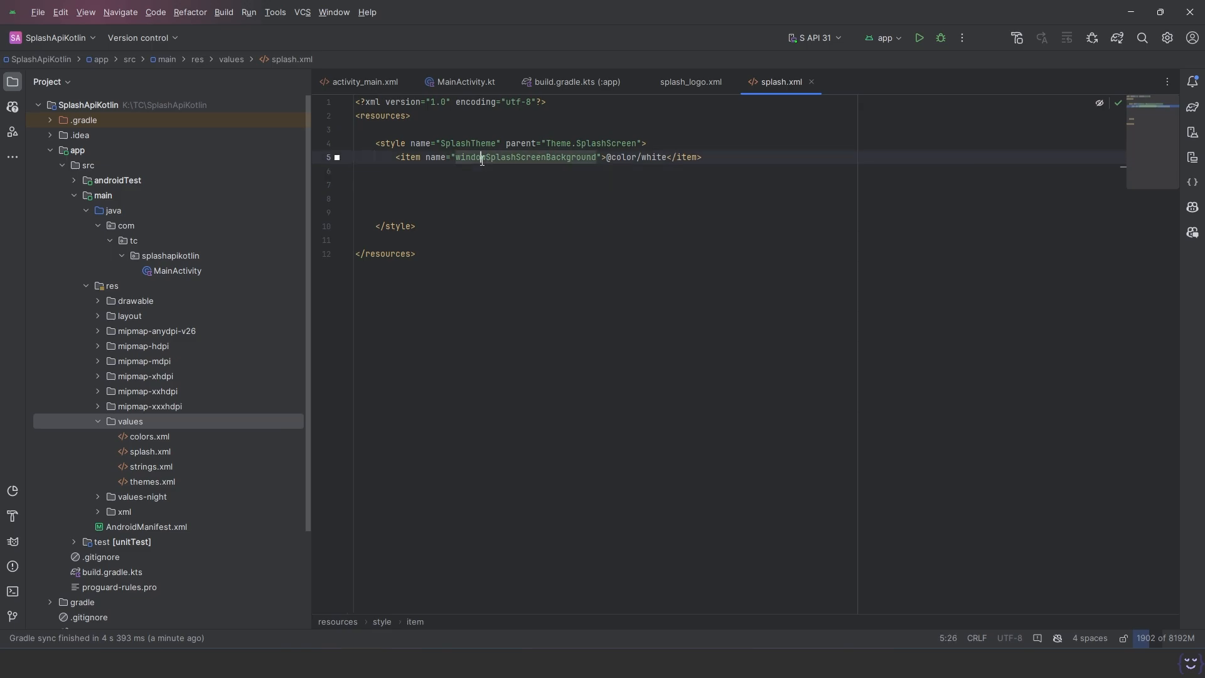
type("<item name=\"windowSplashScreenAnimatedIcon\">@drawable/splash_logo</item>")
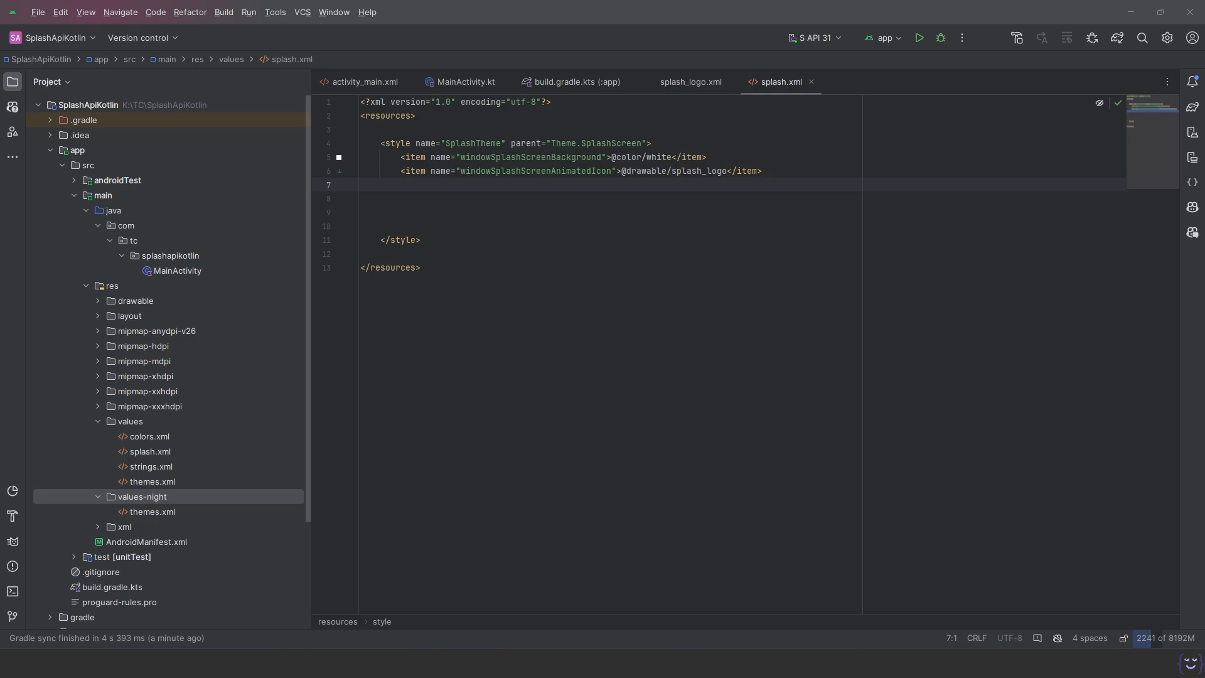
type("<item name=\"windowSplashScreenAnimationDuration\">1000</item>")
left_click(610, 198)
type("<item name=\"postSplashScreenTheme\">@style/Theme.SplashApiKotlin</item>")
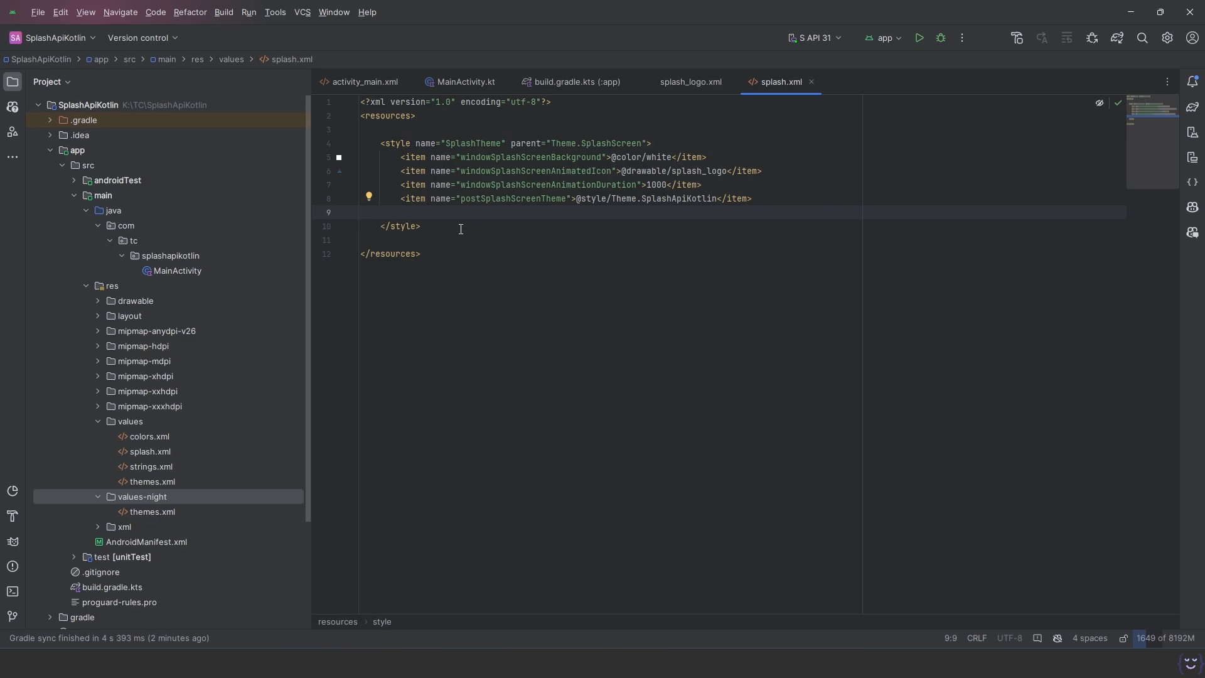
left_click(428, 240)
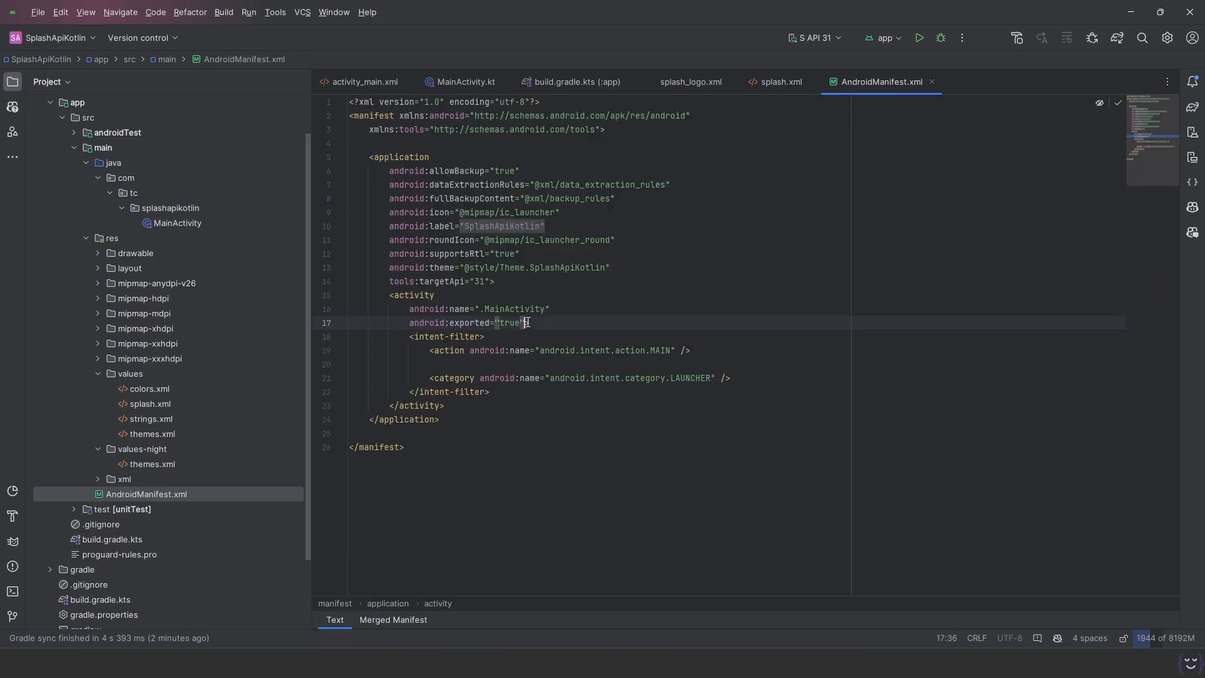
key("Enter")
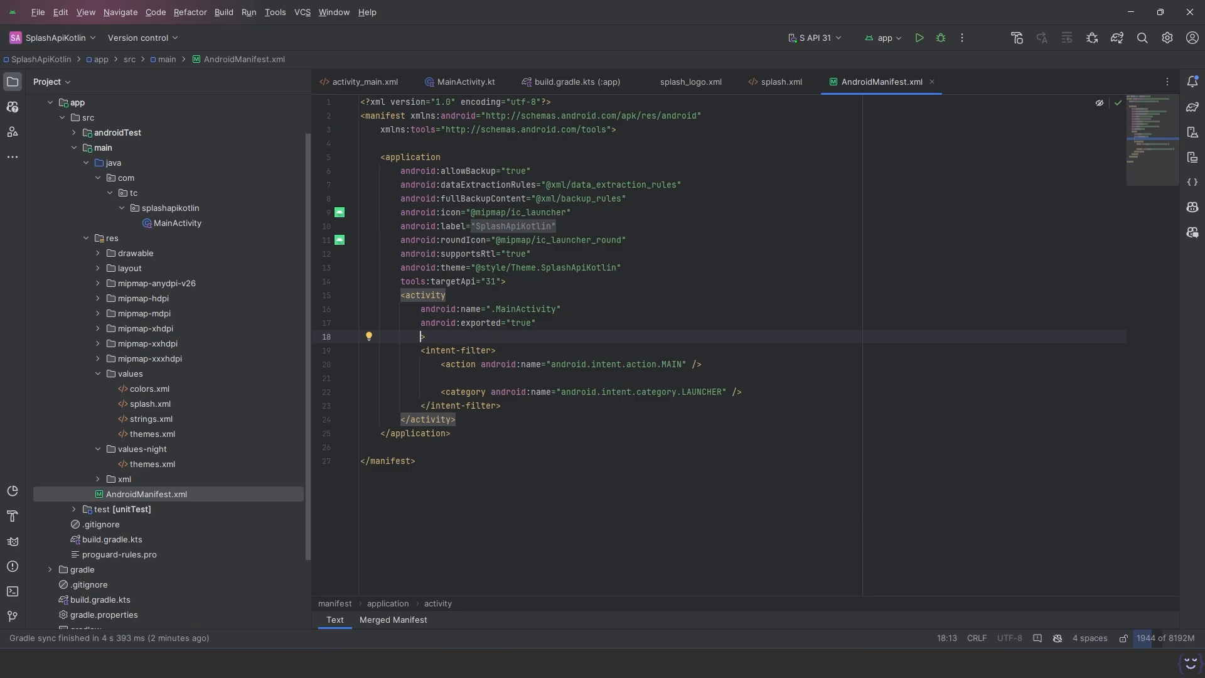
type("android:theme=\"@")
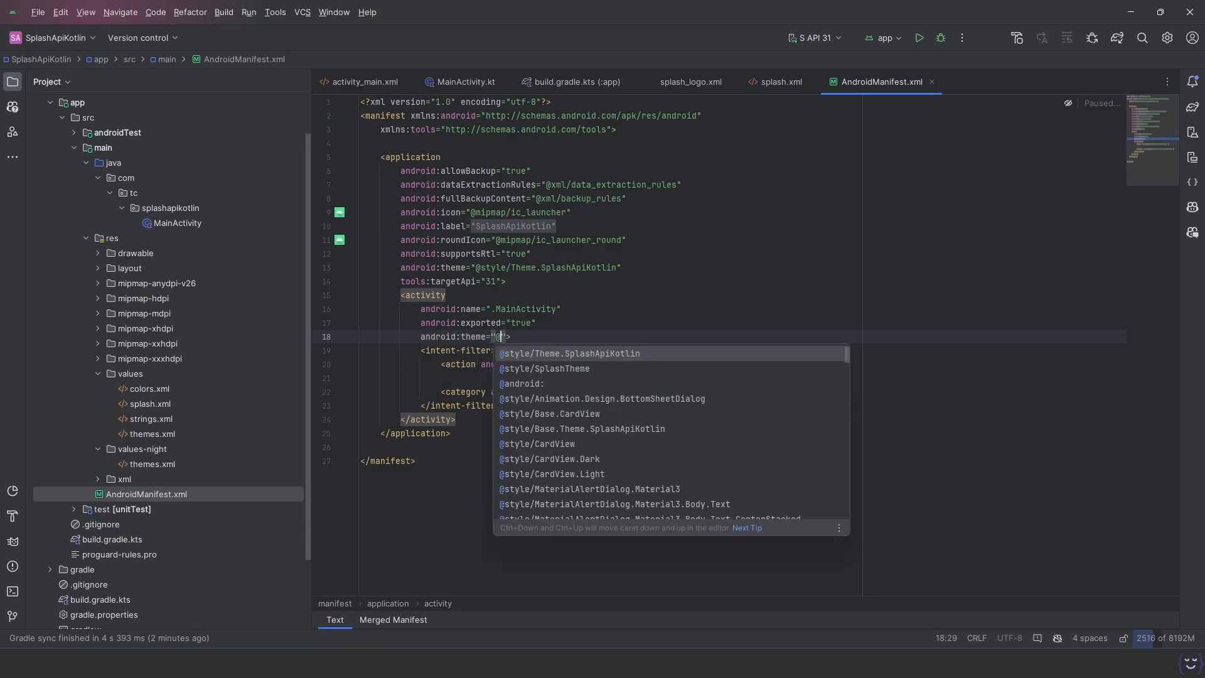
left_click(464, 81)
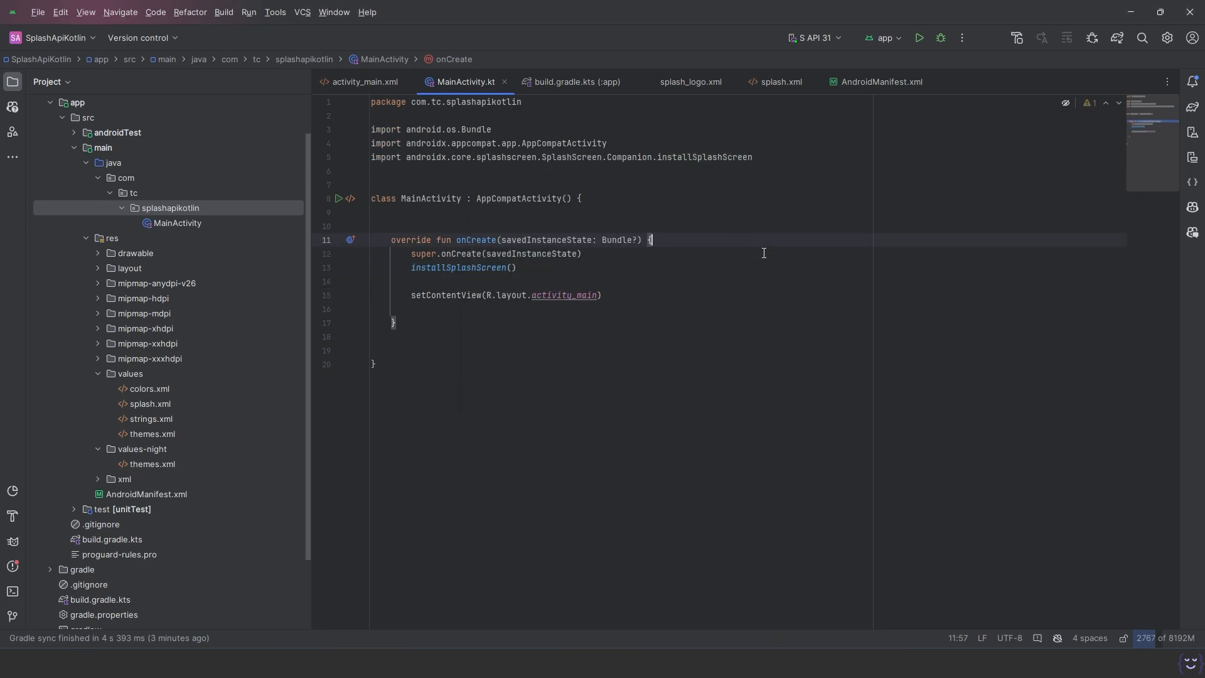
Step: Run the app on the emulator, return home and relaunch it to the Hello World screen
left_click(919, 37)
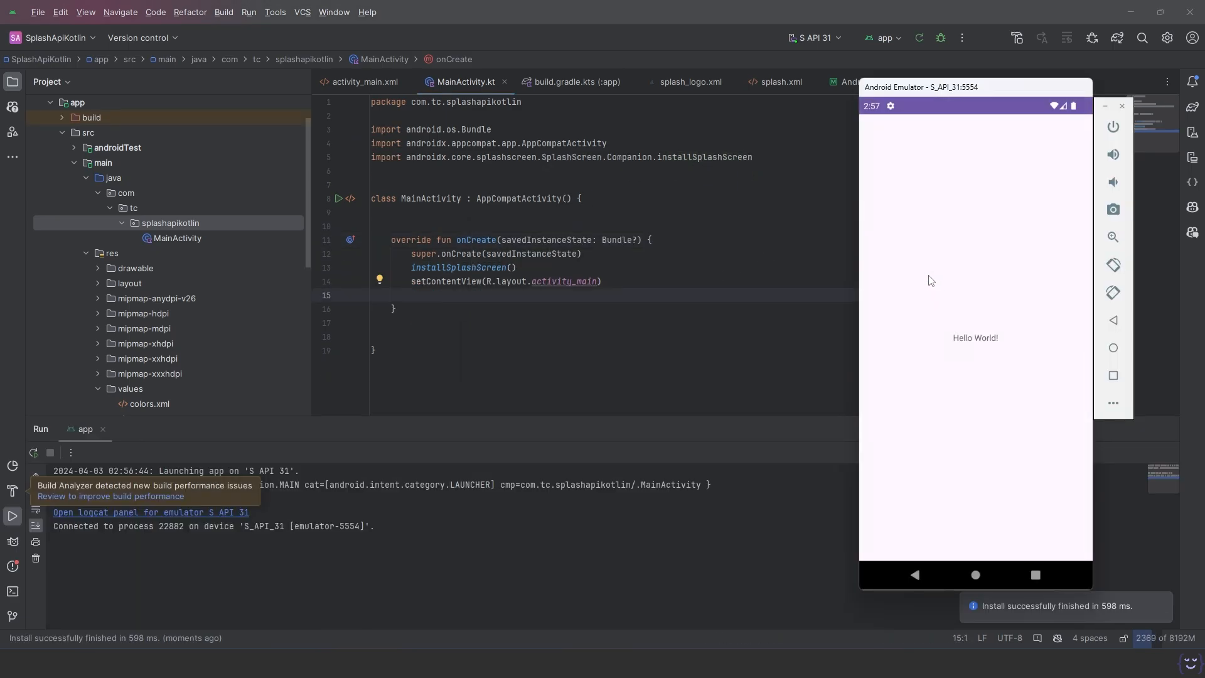
left_click(974, 574)
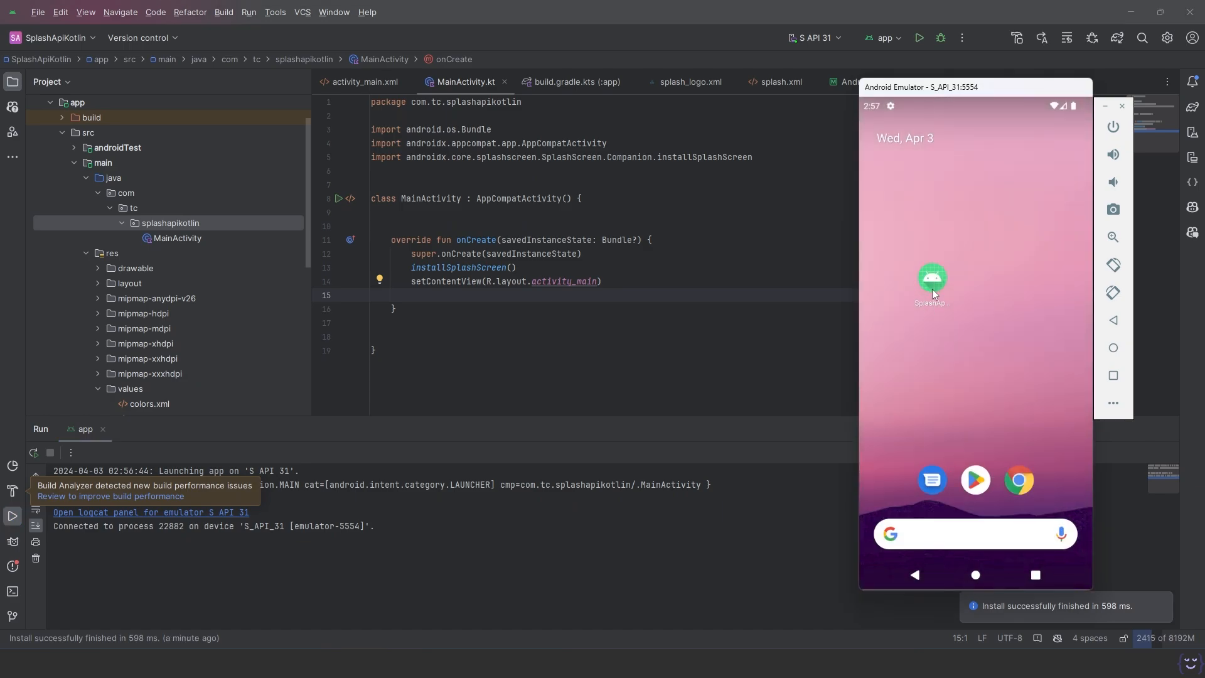
left_click(930, 279)
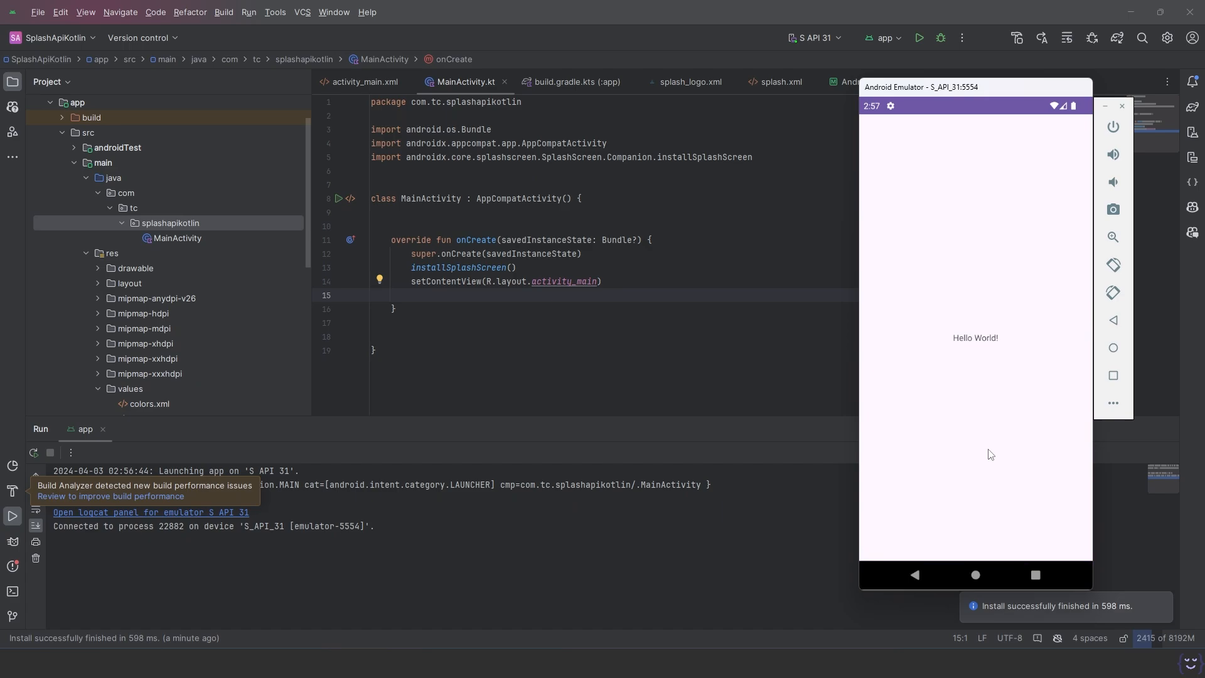
mouse_move(1054, 333)
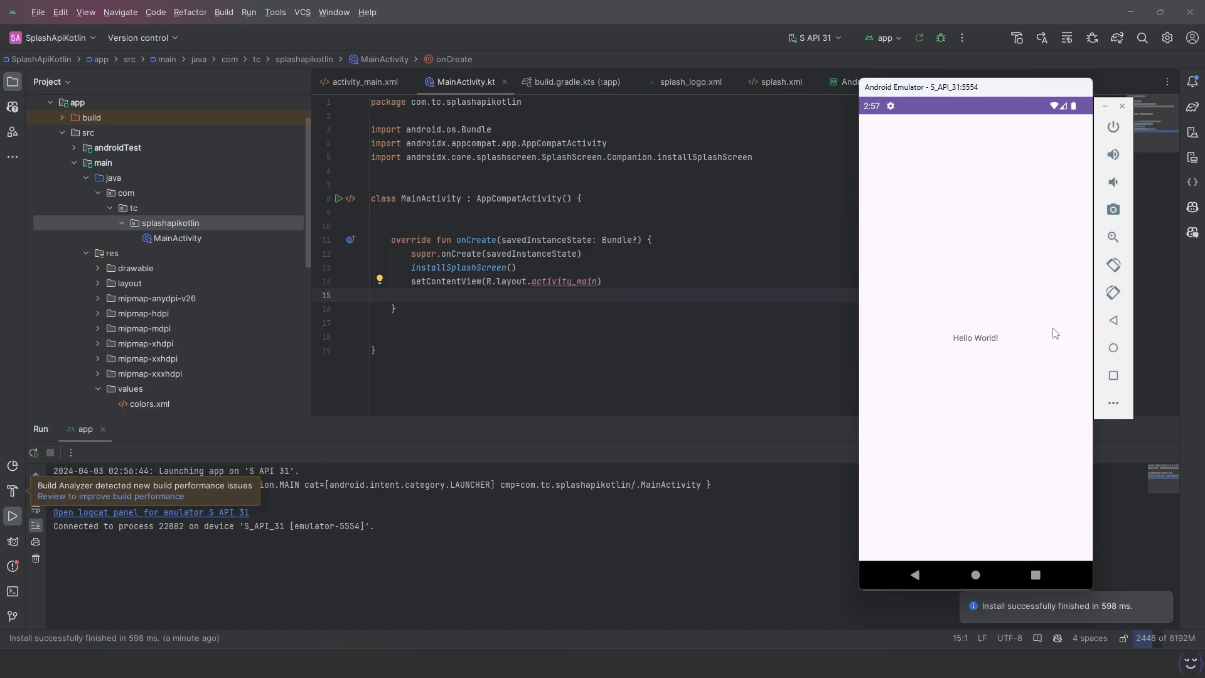
left_click(129, 388)
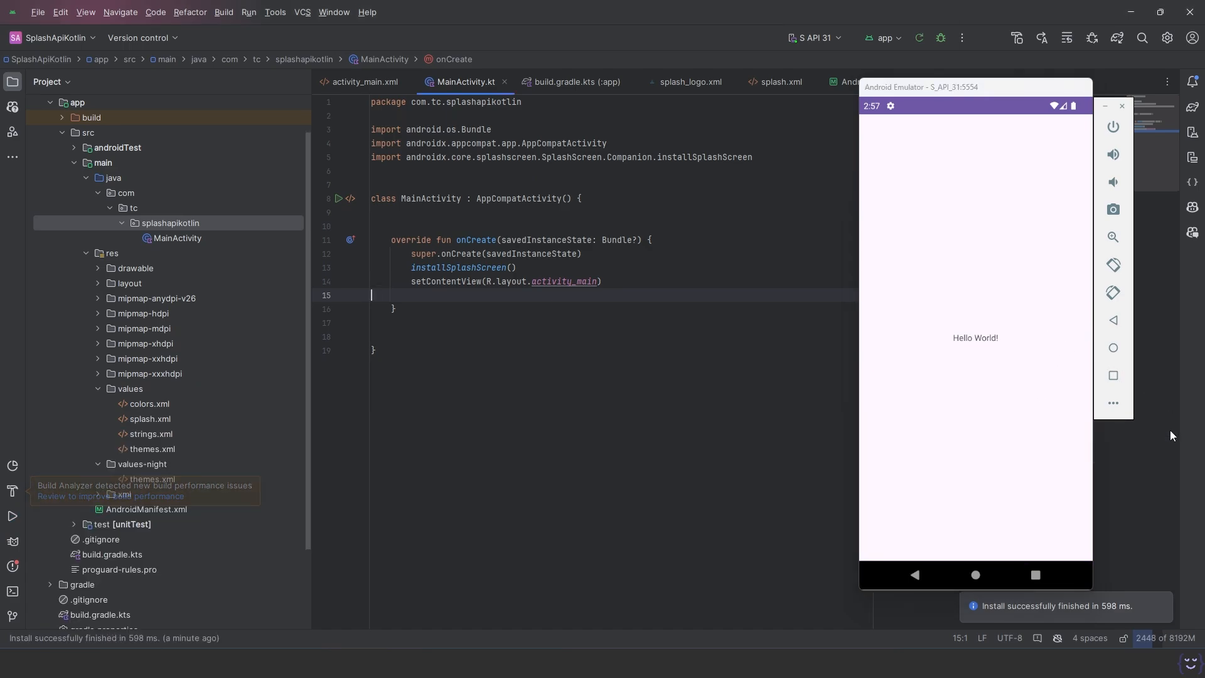